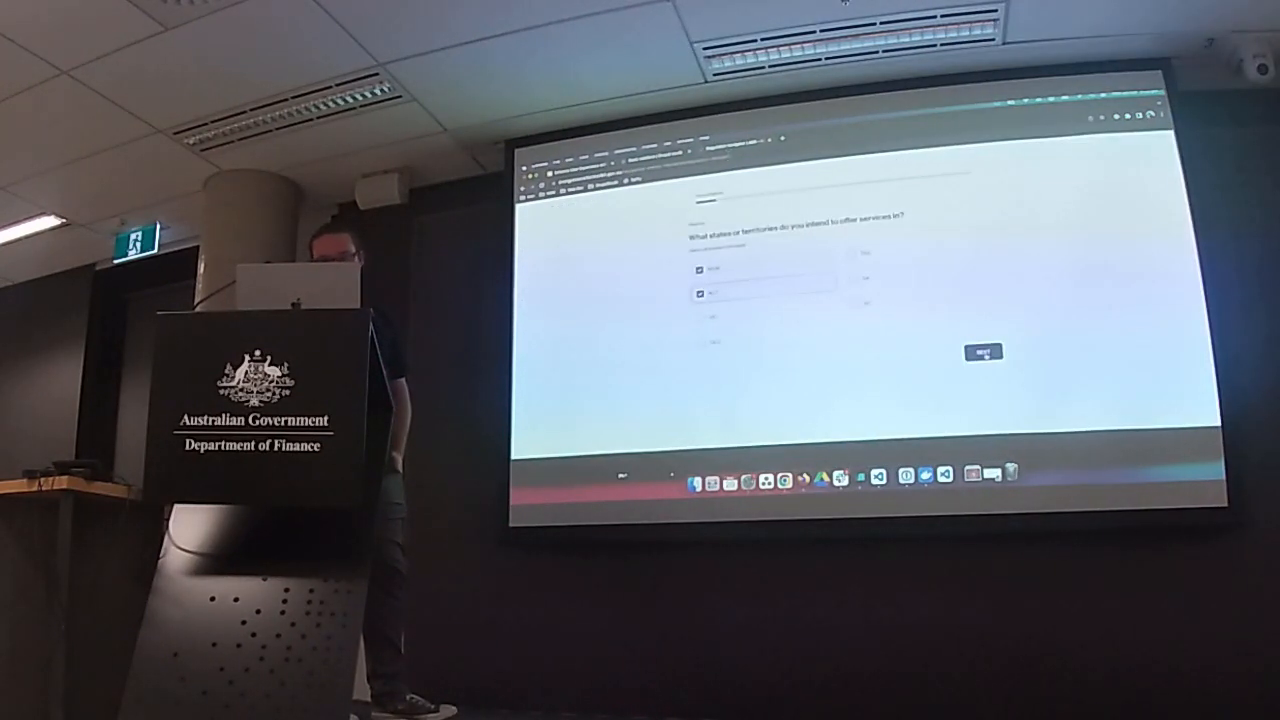
Step: Submit the selected states and territories and the electricity-or-gas answer
{"action": "left_click", "coordinate": [984, 352]}
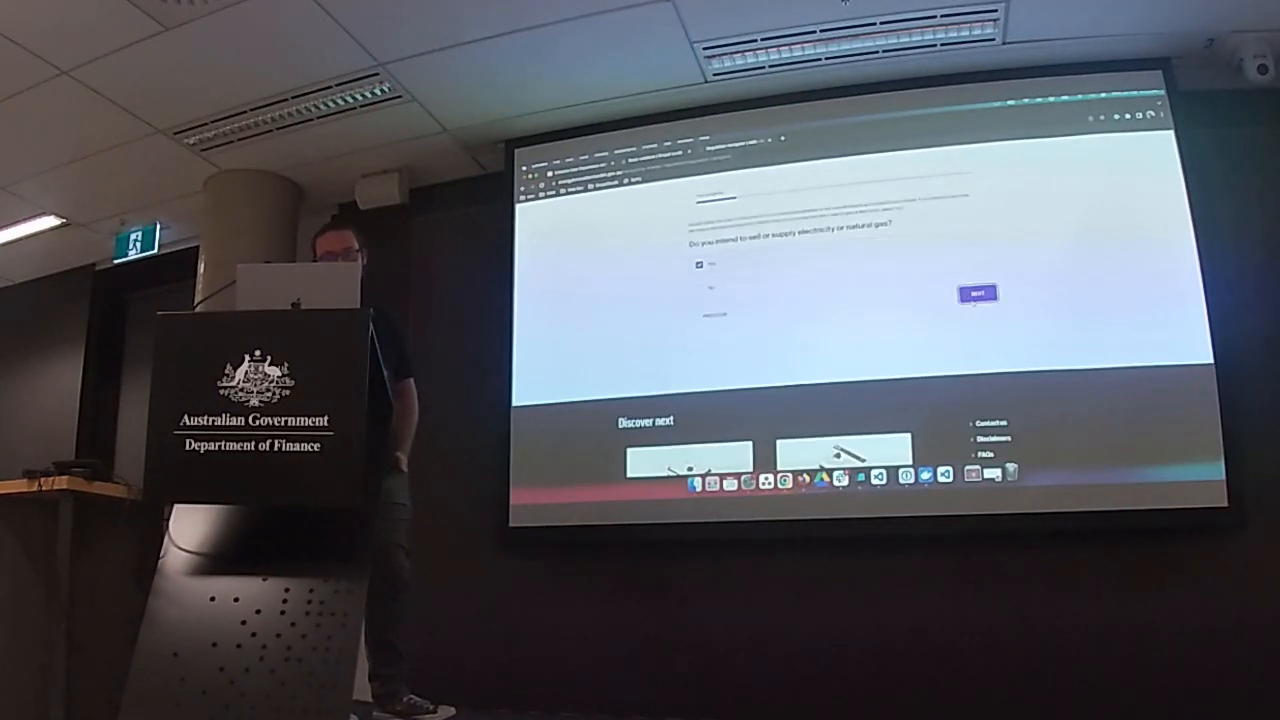
{"action": "left_click", "coordinate": [976, 292]}
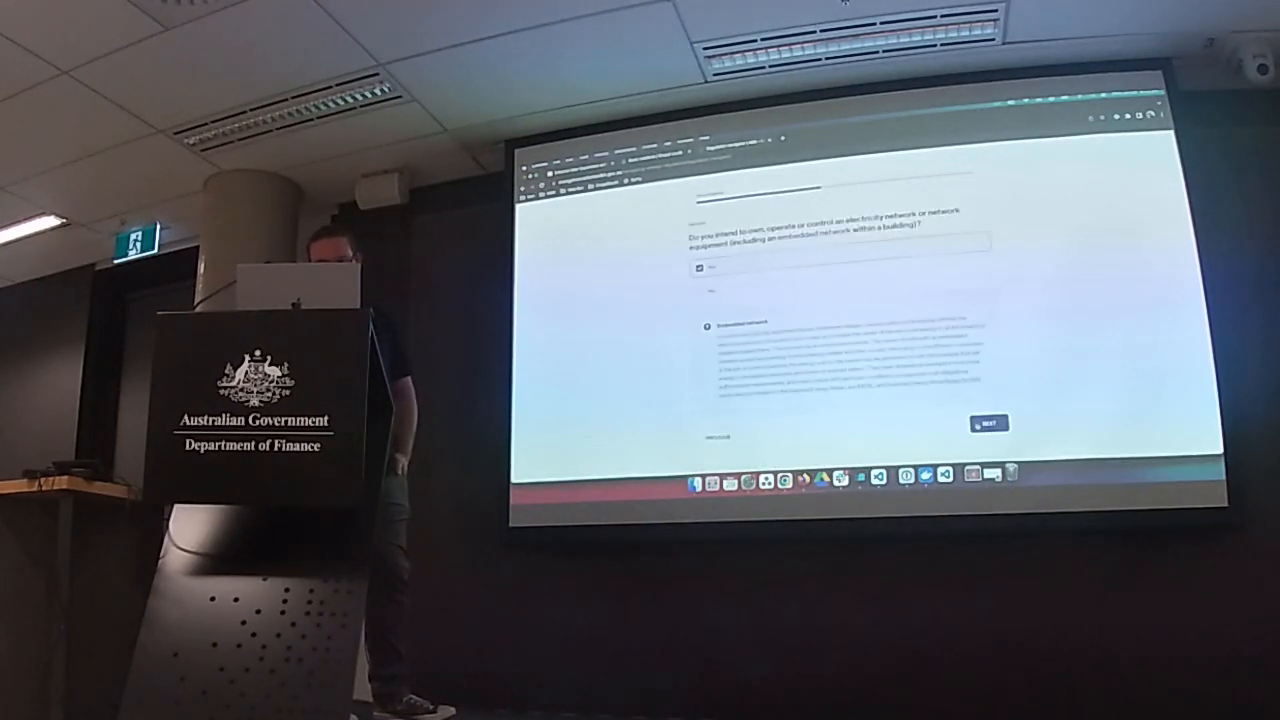
Step: Answer the electricity-network, generating-equipment and wholesale-market questions to reach the pipeline question
{"action": "left_click", "coordinate": [988, 424]}
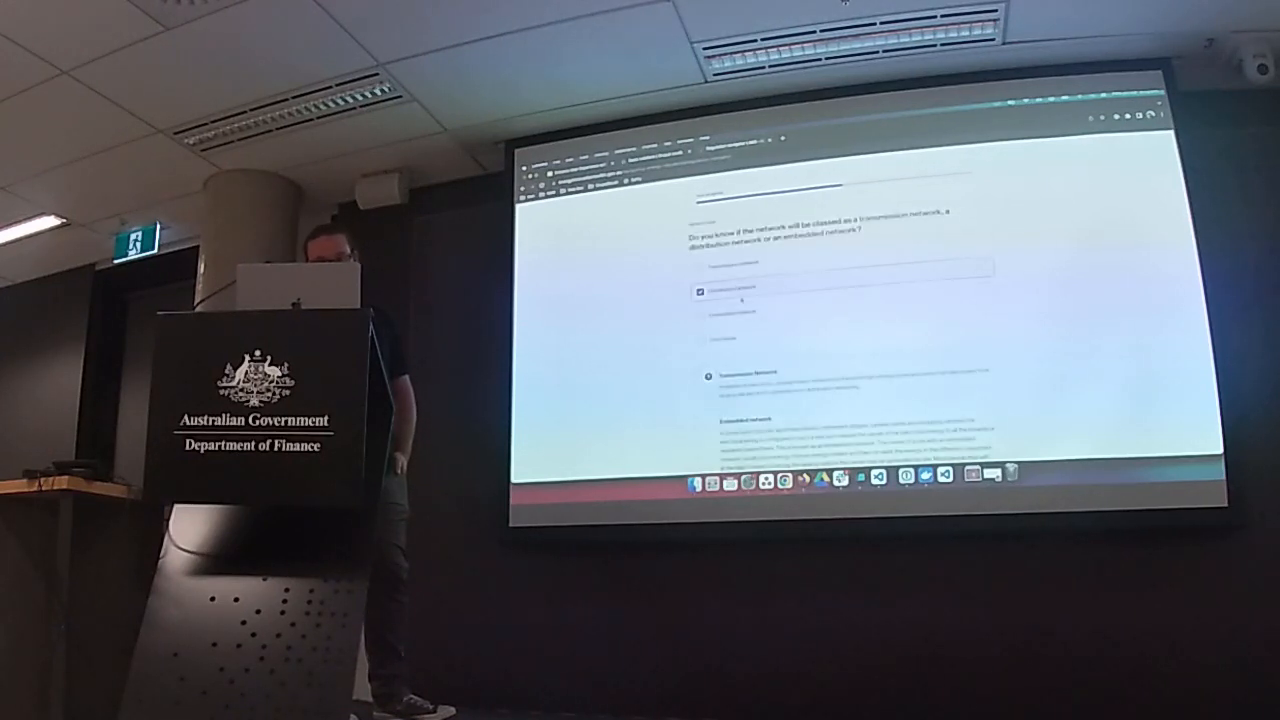
{"action": "scroll", "scroll_direction": "down", "scroll_amount": 3}
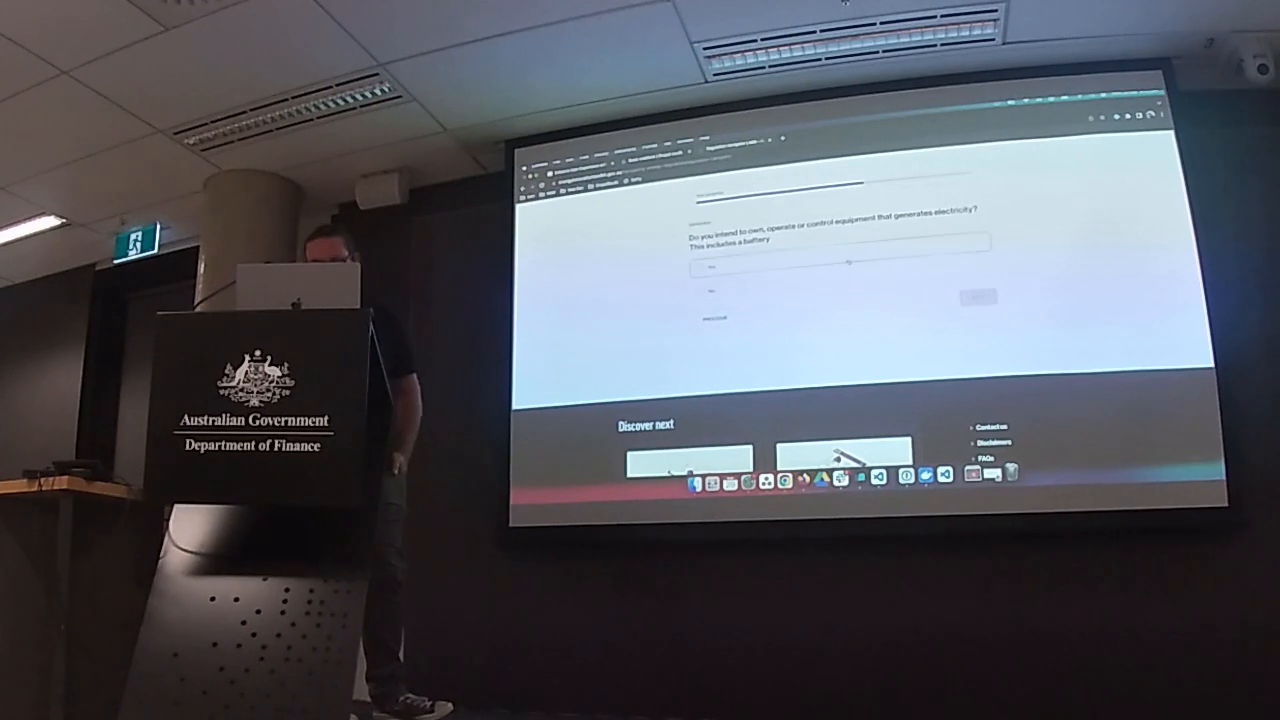
{"action": "left_click", "coordinate": [700, 268]}
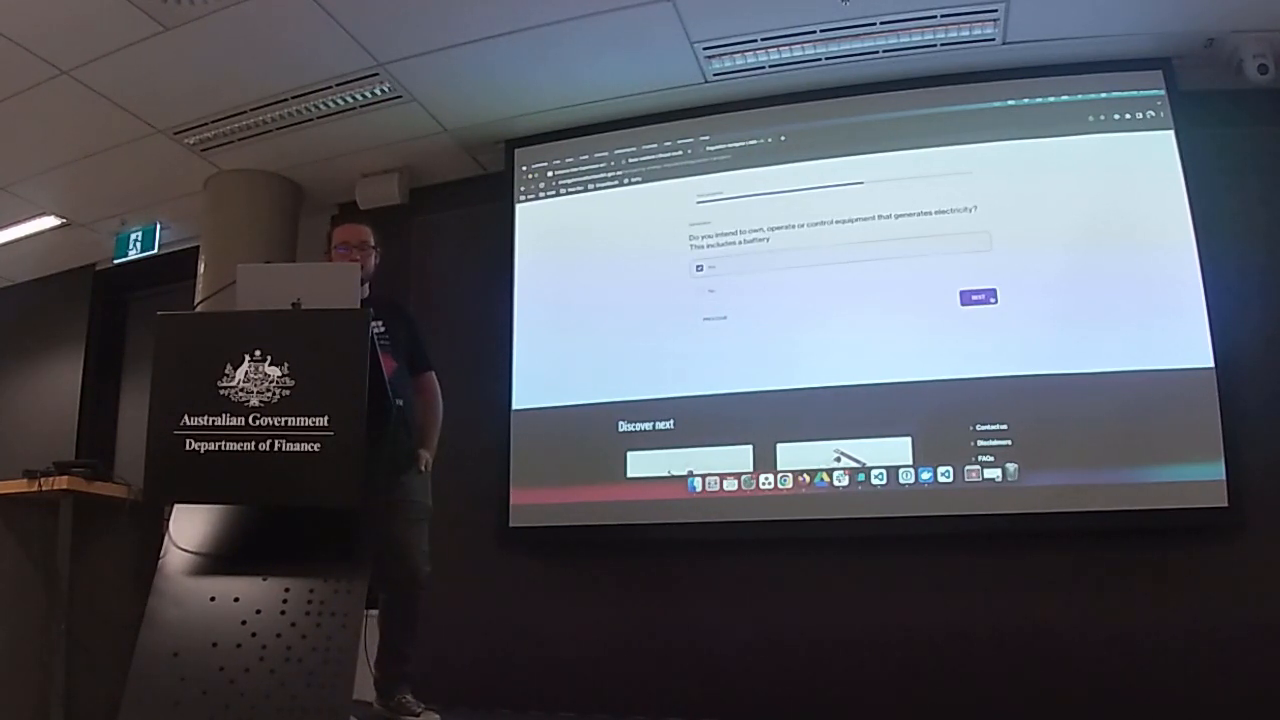
{"action": "left_click", "coordinate": [980, 298]}
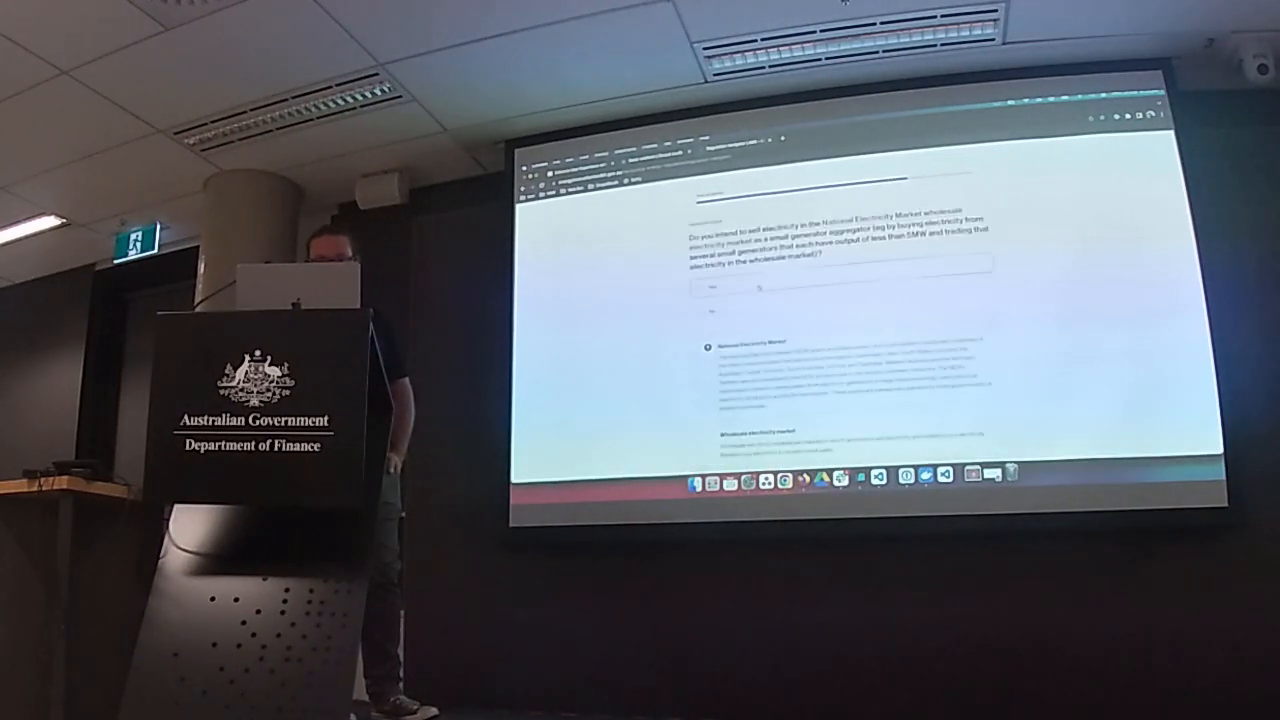
{"action": "scroll", "scroll_direction": "down", "scroll_amount": 3}
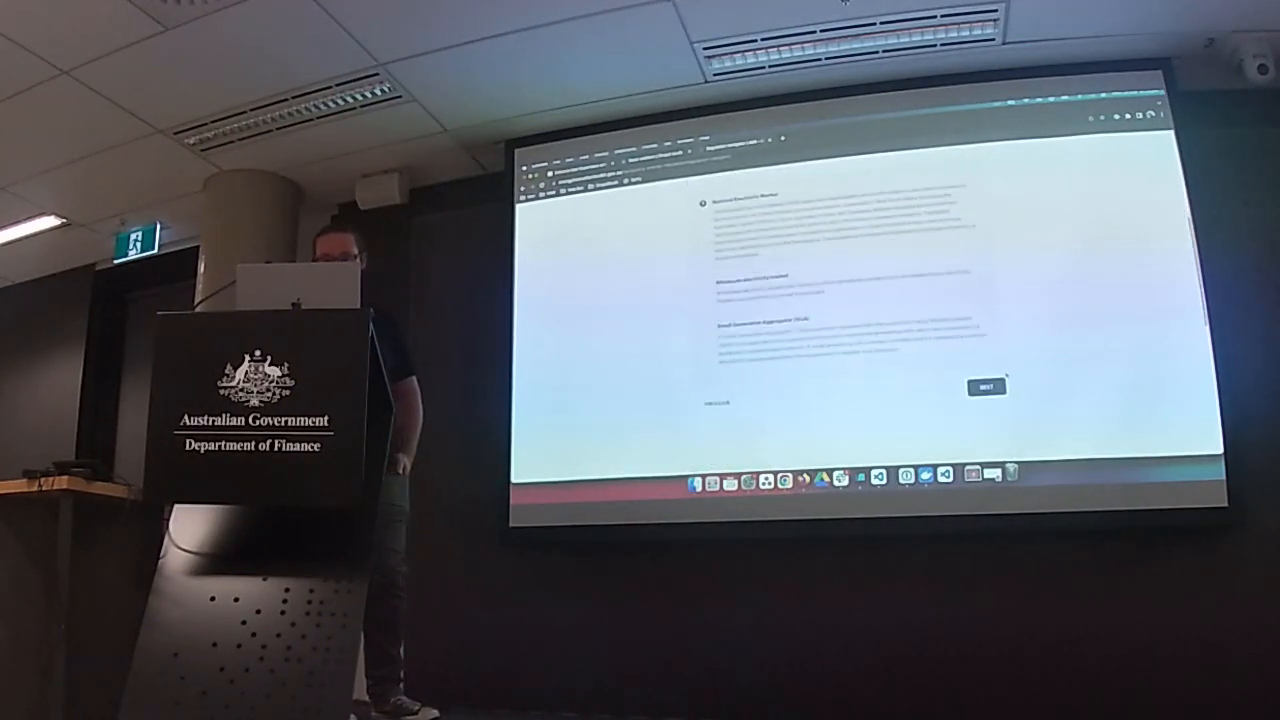
{"action": "left_click", "coordinate": [982, 386]}
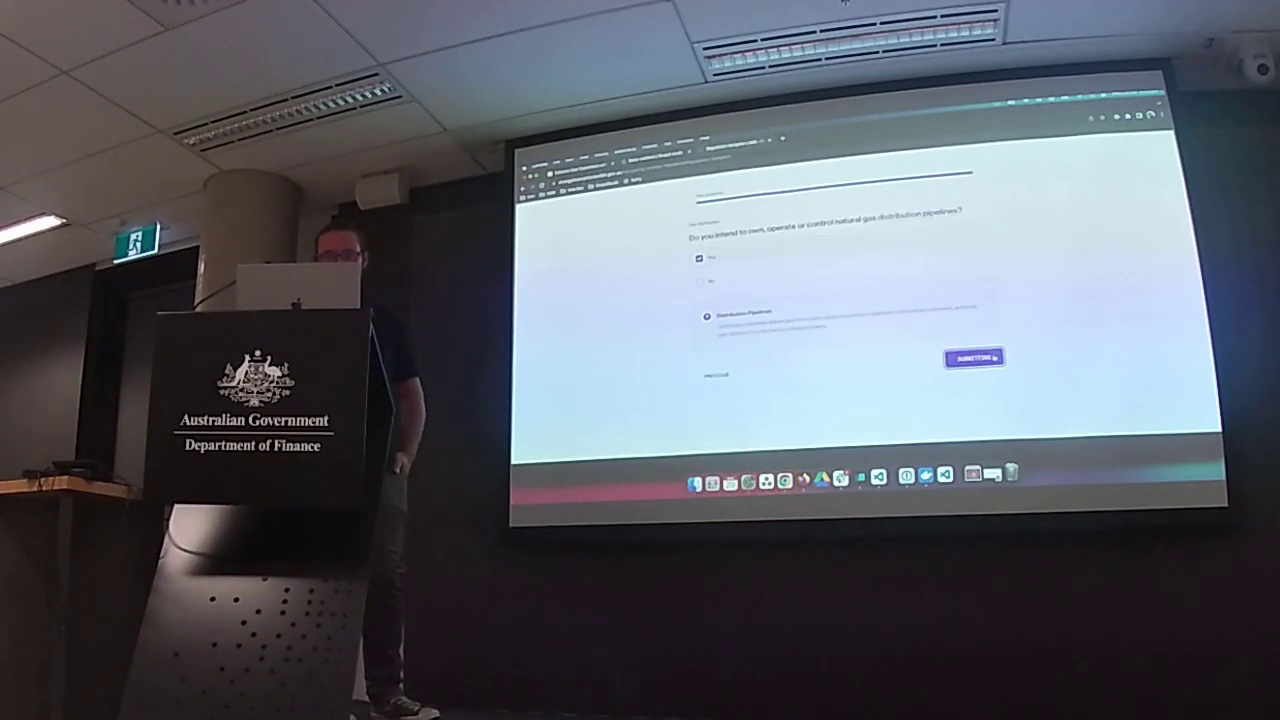
Step: Submit the answers and review the Regulation Navigator results listing applicable requirements
{"action": "left_click", "coordinate": [976, 356]}
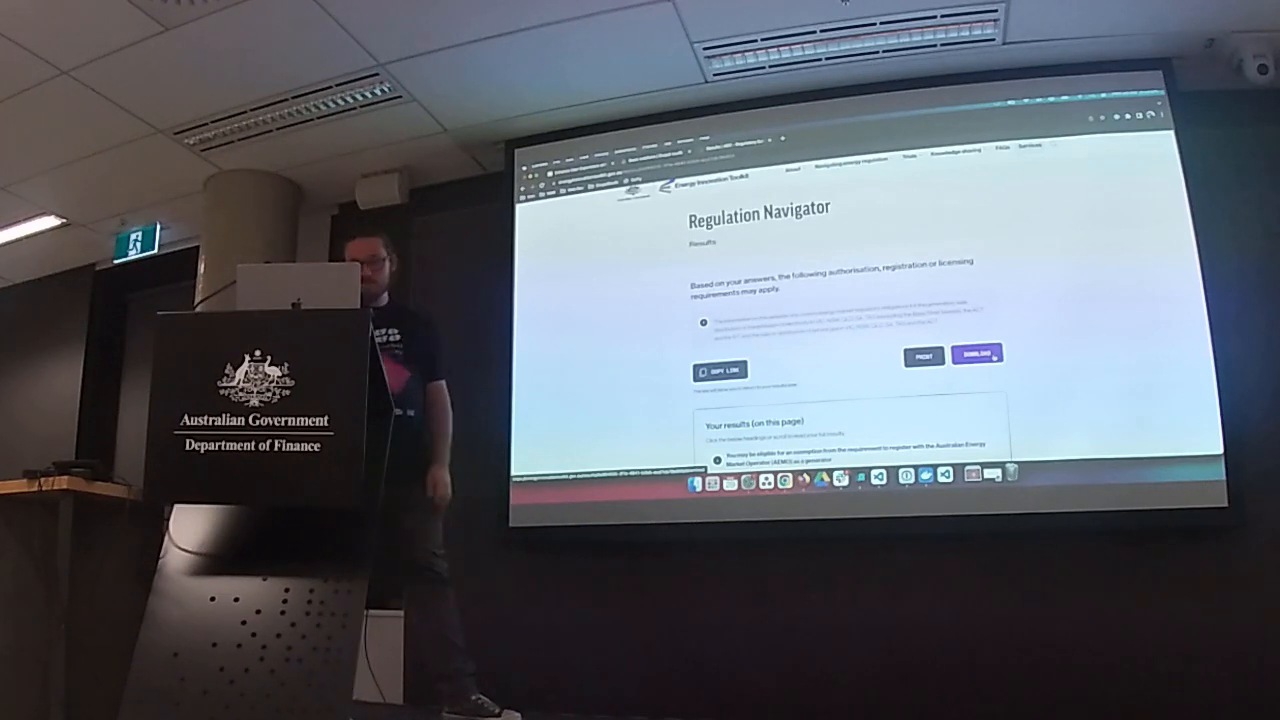
{"action": "scroll", "scroll_direction": "down", "scroll_amount": 3}
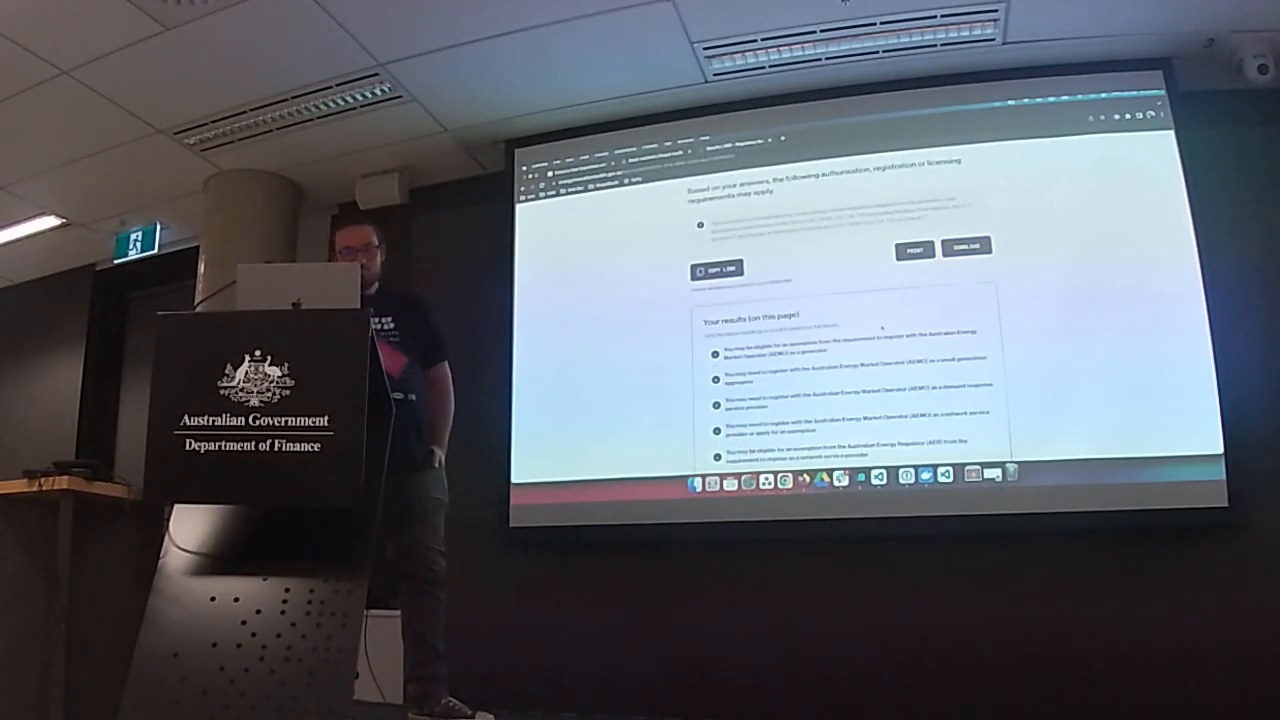
{"action": "scroll", "scroll_direction": "down", "scroll_amount": 3}
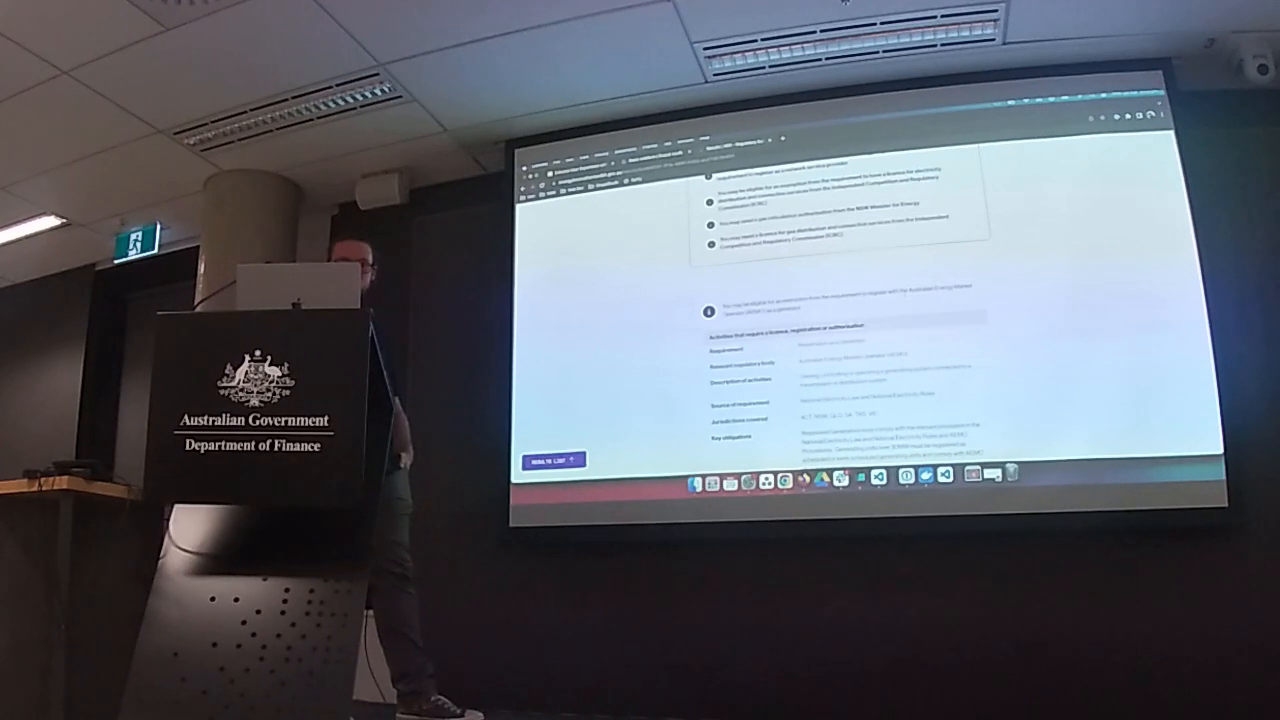
{"action": "scroll", "scroll_direction": "down", "scroll_amount": 3}
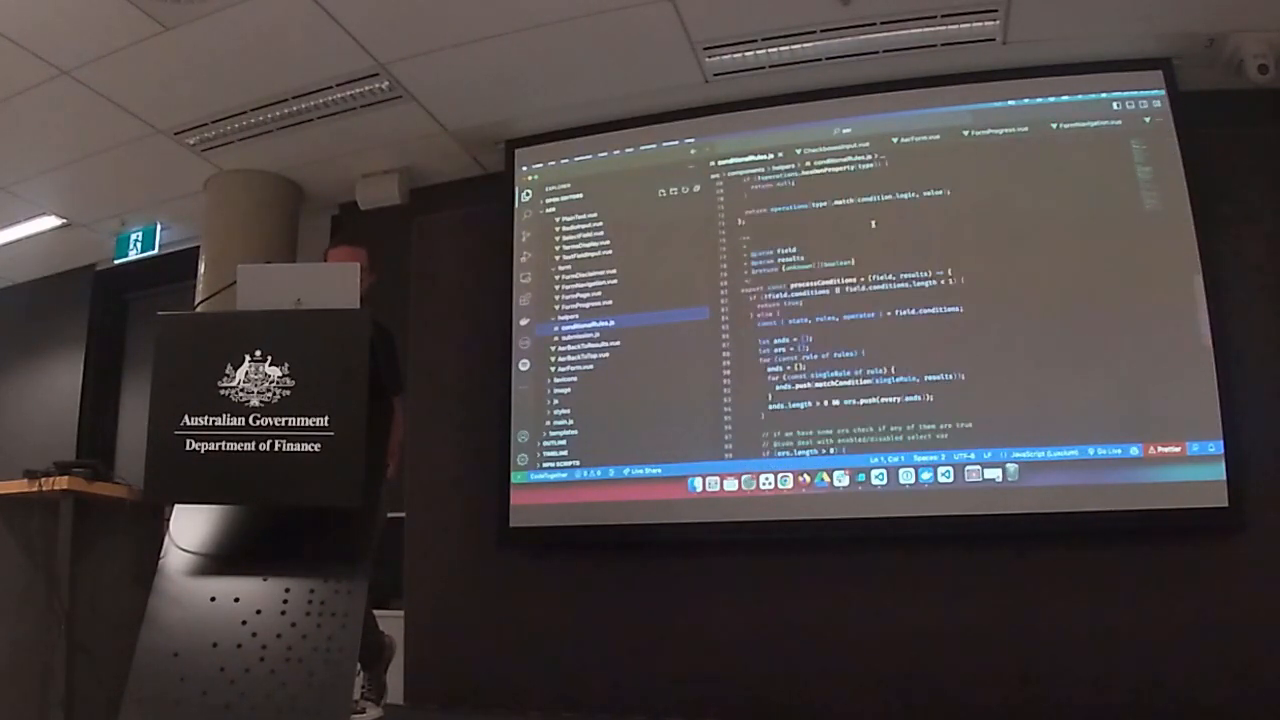
Step: Scroll through the field-condition checking function in the form-conditions JavaScript file
{"action": "scroll", "scroll_direction": "down", "scroll_amount": 3}
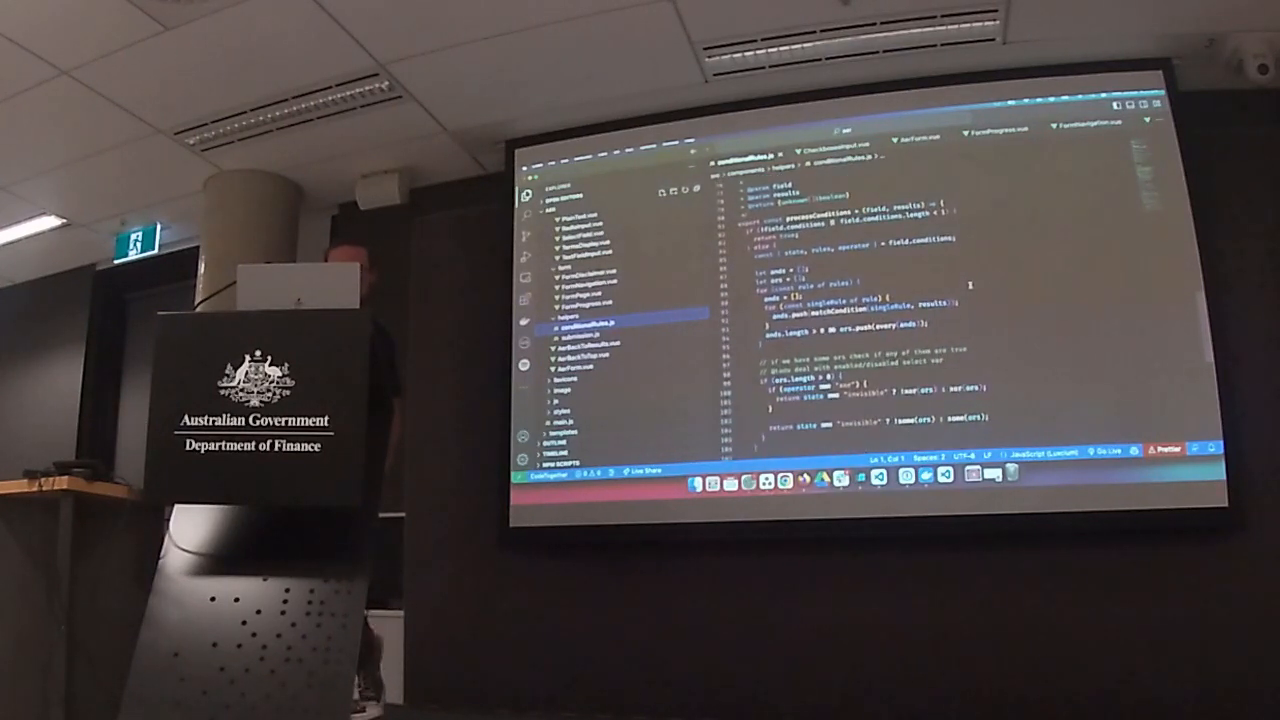